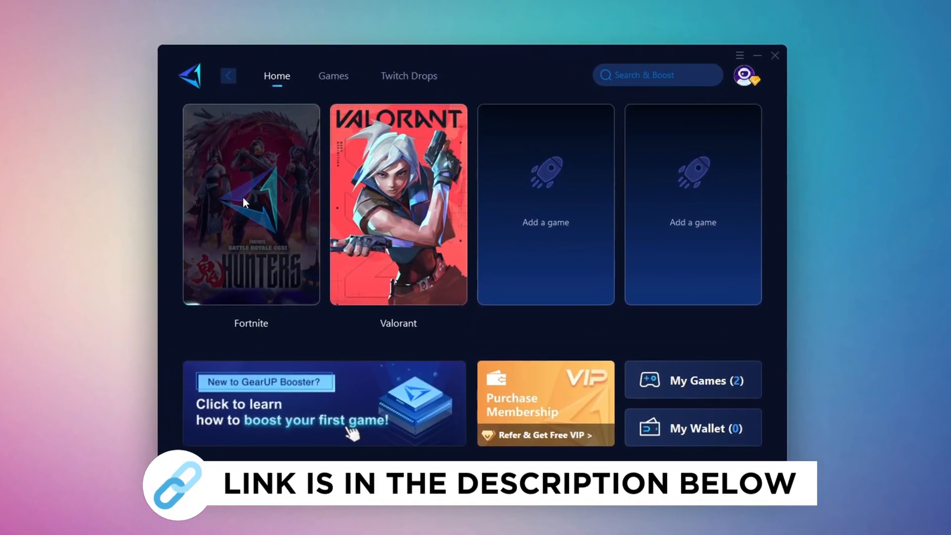
Step: Minimize GearUP Booster and bring up the Windows Start menu
{"action": "left_click", "coordinate": [333, 76]}
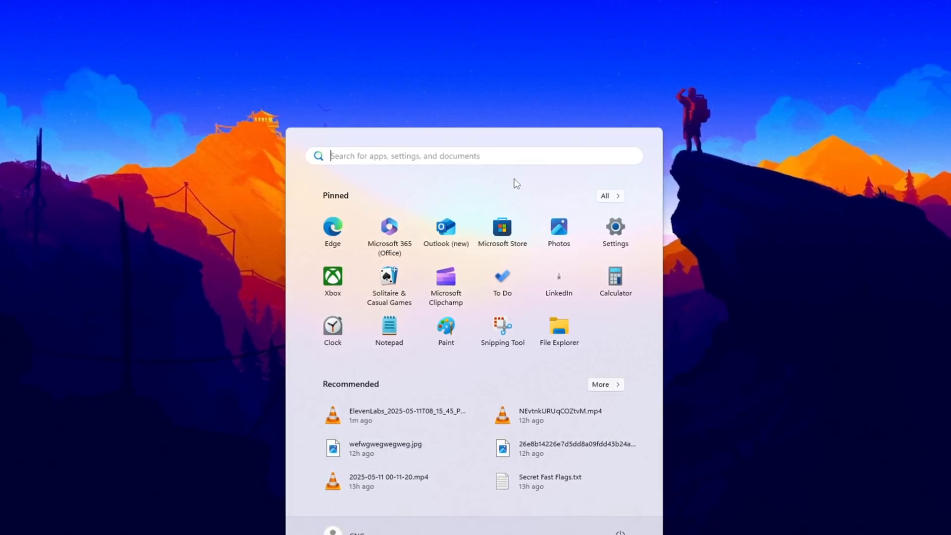
Step: Search 'Storage Sense' from Start and open its settings page
{"action": "type", "text": "Storage Sense"}
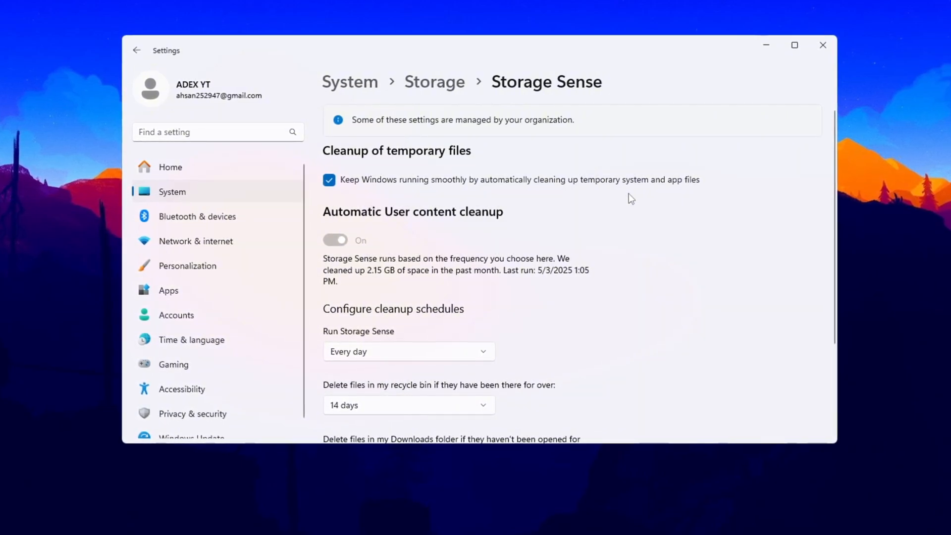
Step: Run Storage Sense cleanup now, then return to the CS2 tools folder
{"action": "scroll", "scroll_direction": "down", "scroll_amount": 3}
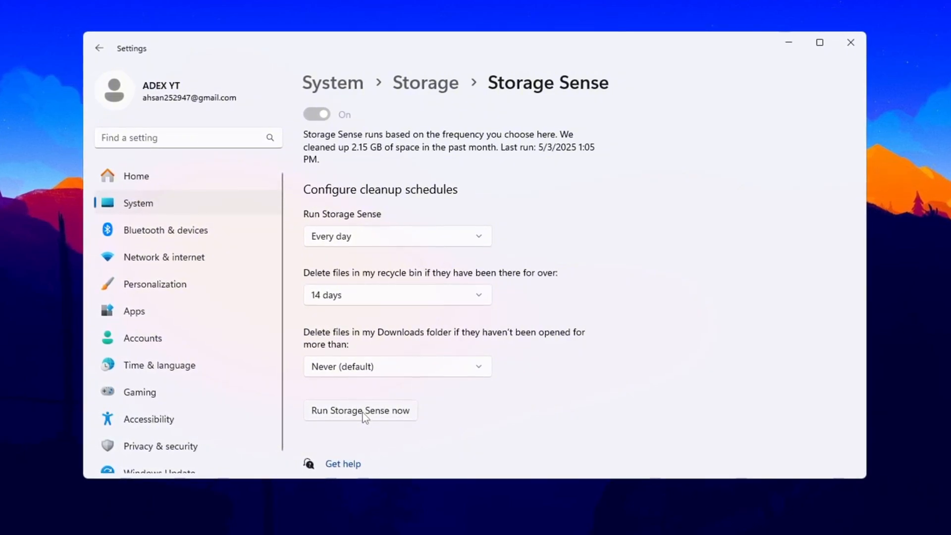
{"action": "left_click", "coordinate": [359, 410]}
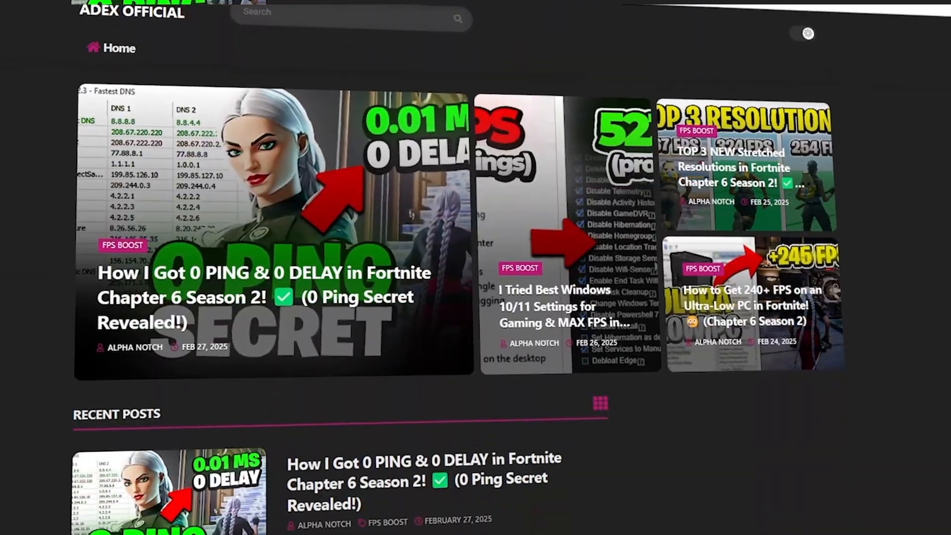
{"action": "scroll", "scroll_direction": "down", "scroll_amount": 3}
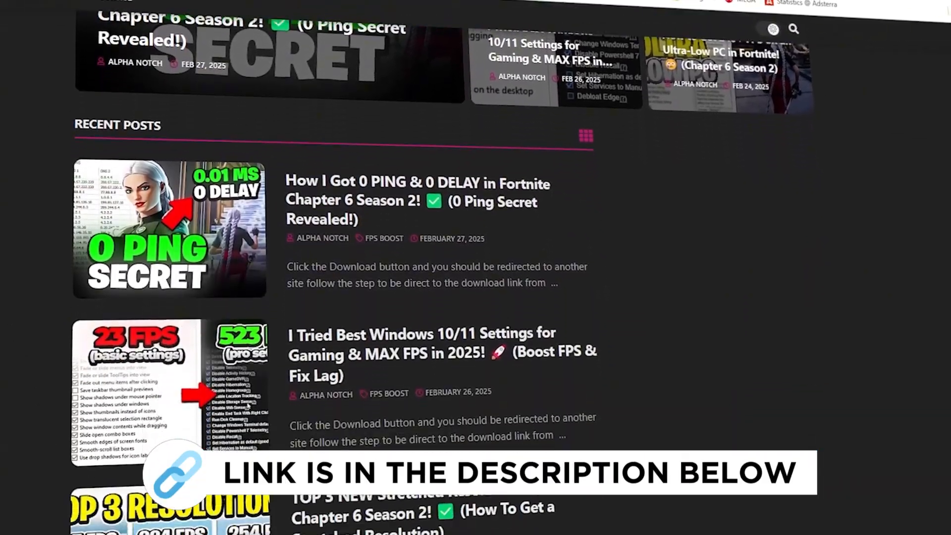
{"action": "scroll", "scroll_direction": "down", "scroll_amount": 3}
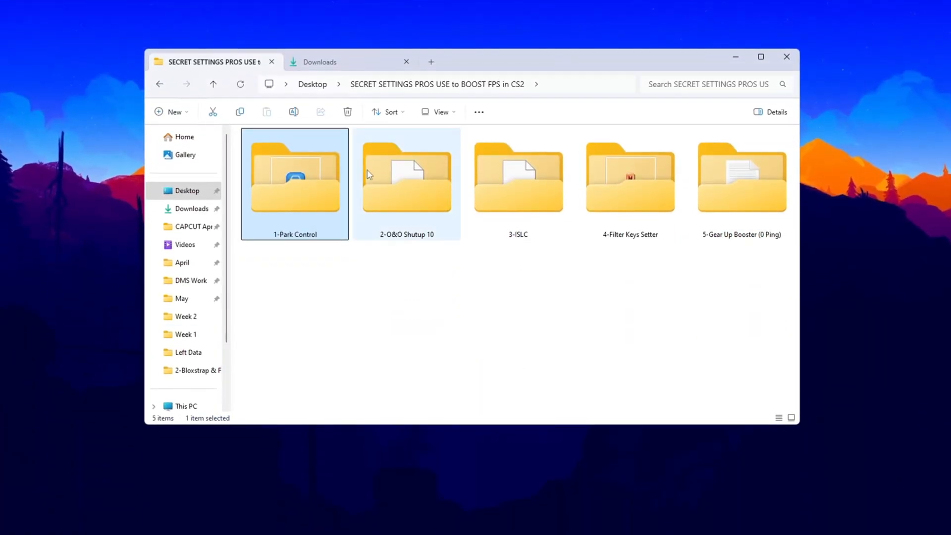
Step: Open the 1-Park Control folder and run parkcontrolsetup64.exe to launch ParkControl
{"action": "double_click", "coordinate": [294, 177]}
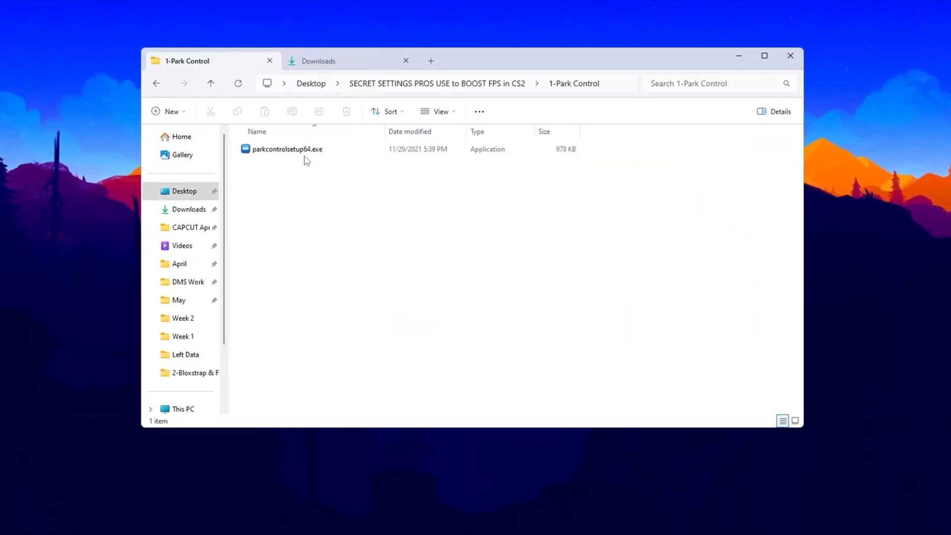
{"action": "left_click", "coordinate": [286, 149]}
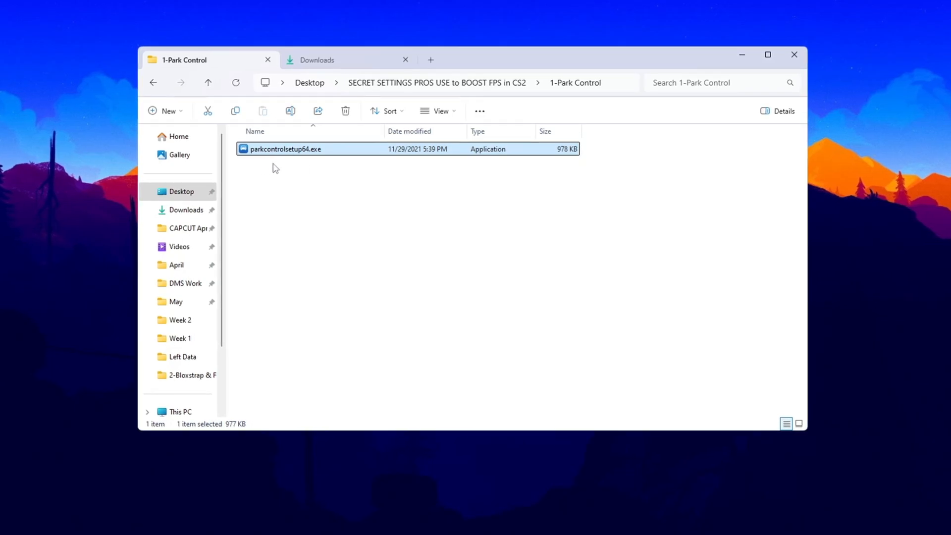
{"action": "type", "text": "pa"}
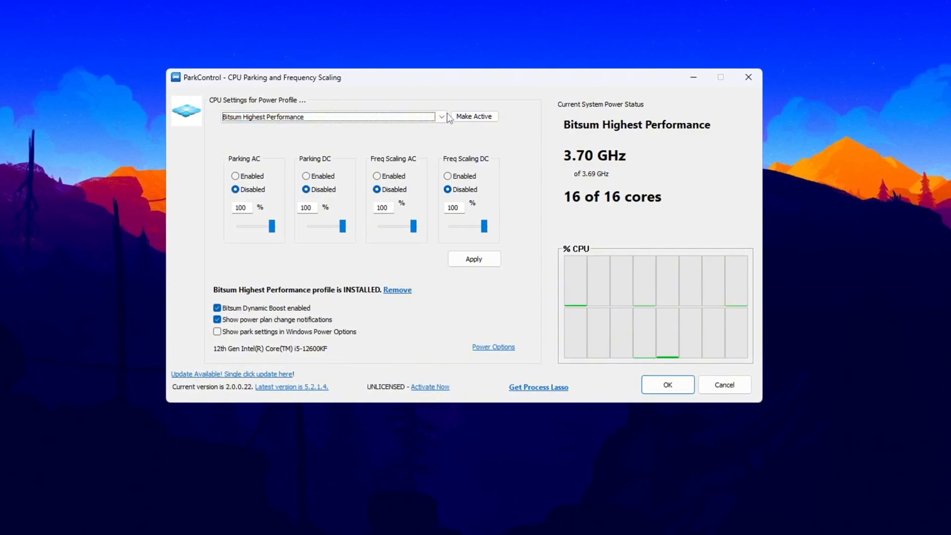
Step: Choose Bitsum Highest Performance with Dynamic Boost confirmed and accept, returning to the tools folder
{"action": "left_click", "coordinate": [441, 117]}
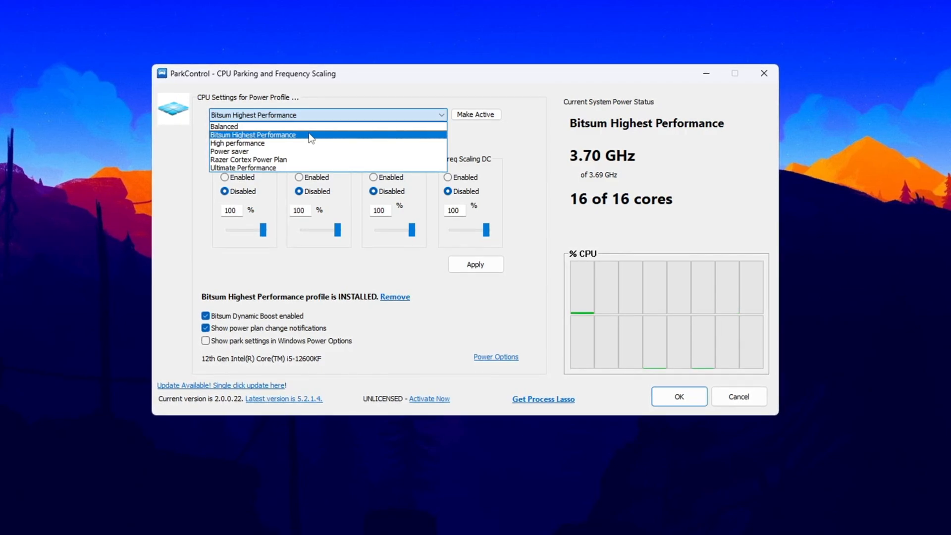
{"action": "left_click", "coordinate": [253, 135]}
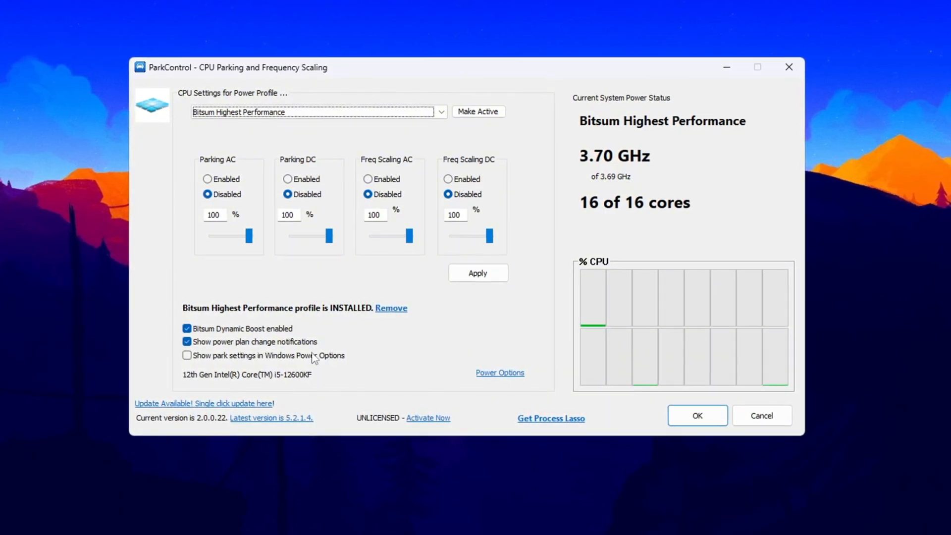
{"action": "mouse_move", "coordinate": [187, 329]}
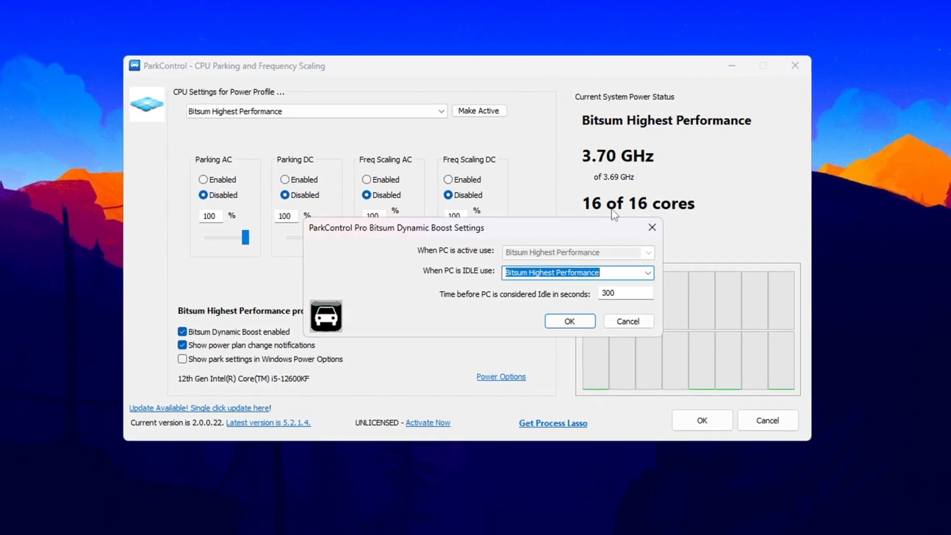
{"action": "left_click", "coordinate": [648, 273]}
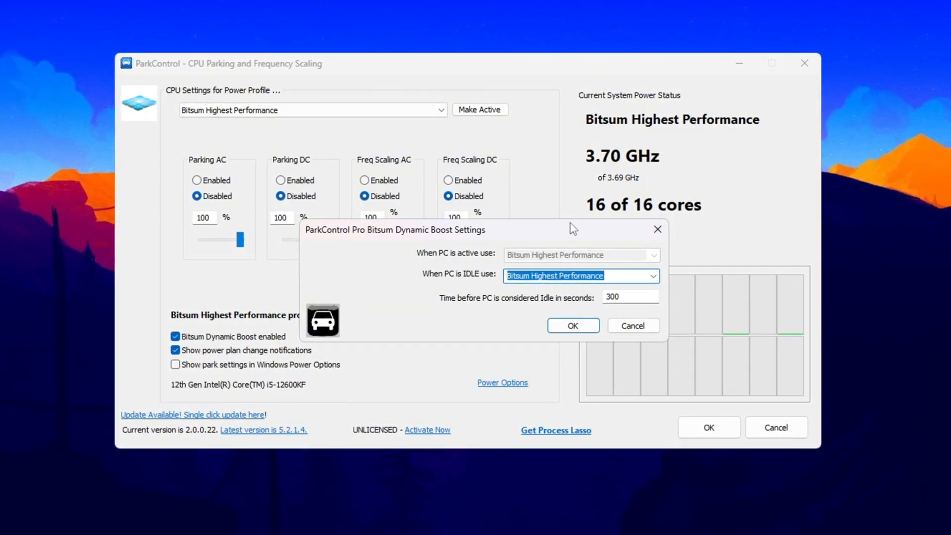
{"action": "left_click", "coordinate": [572, 326]}
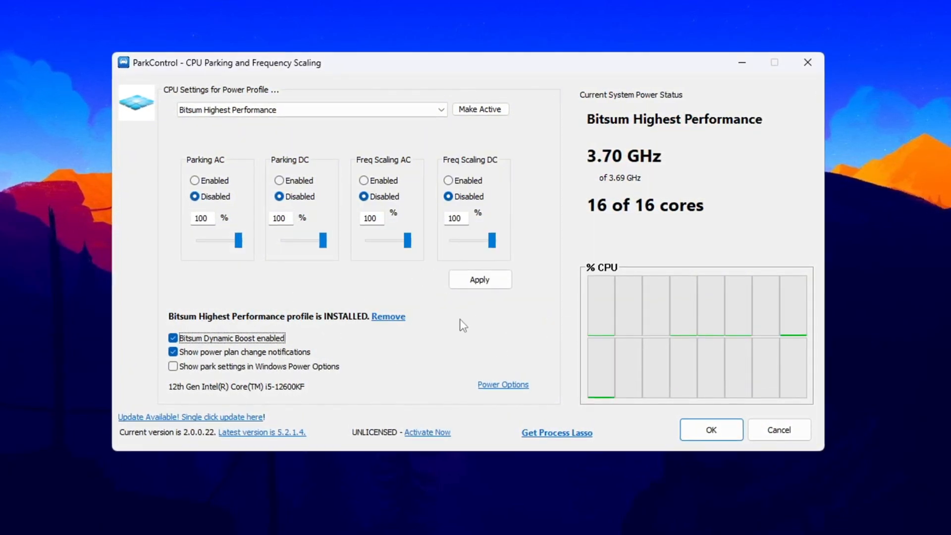
{"action": "left_click", "coordinate": [502, 384]}
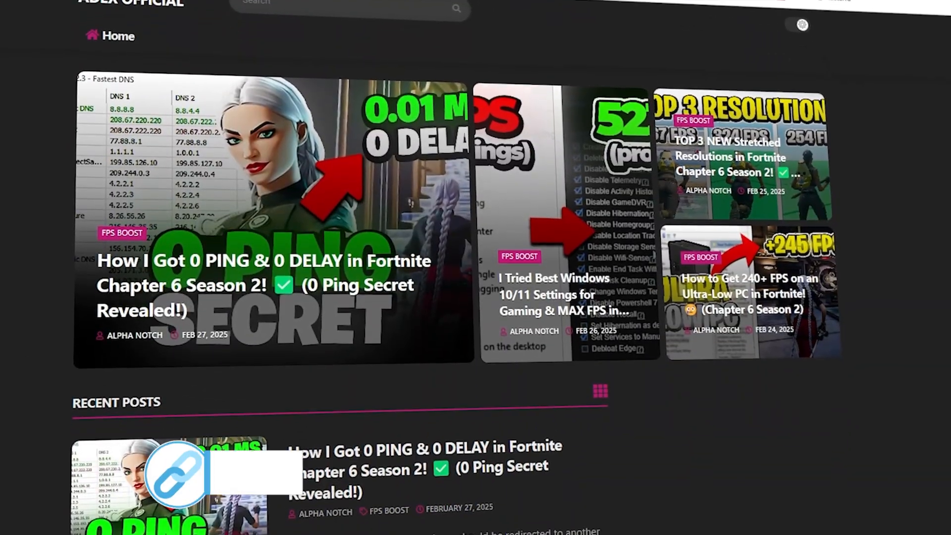
{"action": "scroll", "scroll_direction": "down", "scroll_amount": 3}
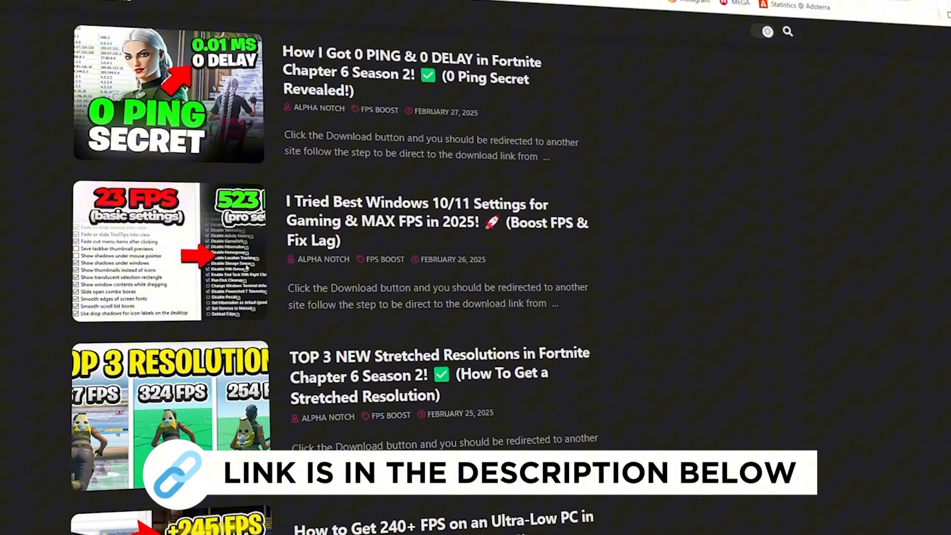
{"action": "scroll", "scroll_direction": "down", "scroll_amount": 3}
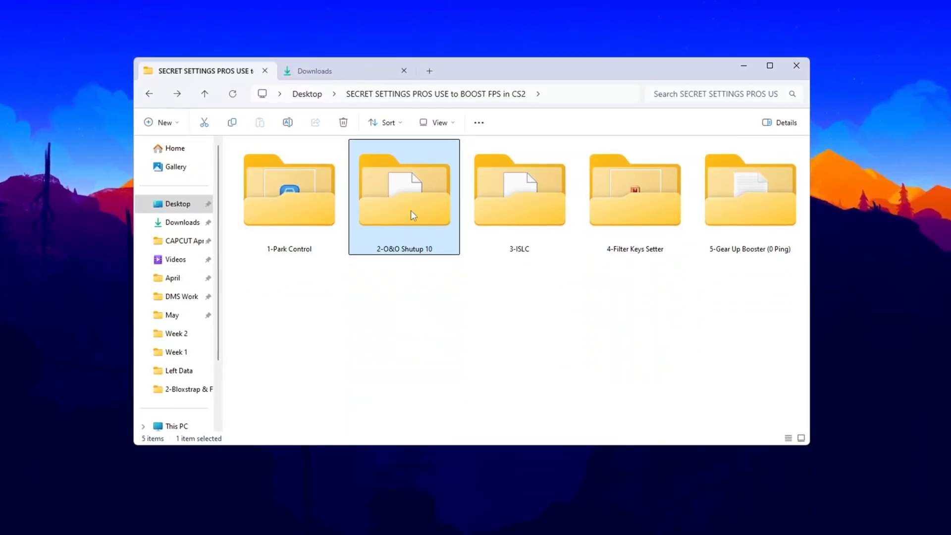
Step: Open the 2-O&O Shutup 10 folder and launch OOSU10.exe
{"action": "double_click", "coordinate": [405, 190]}
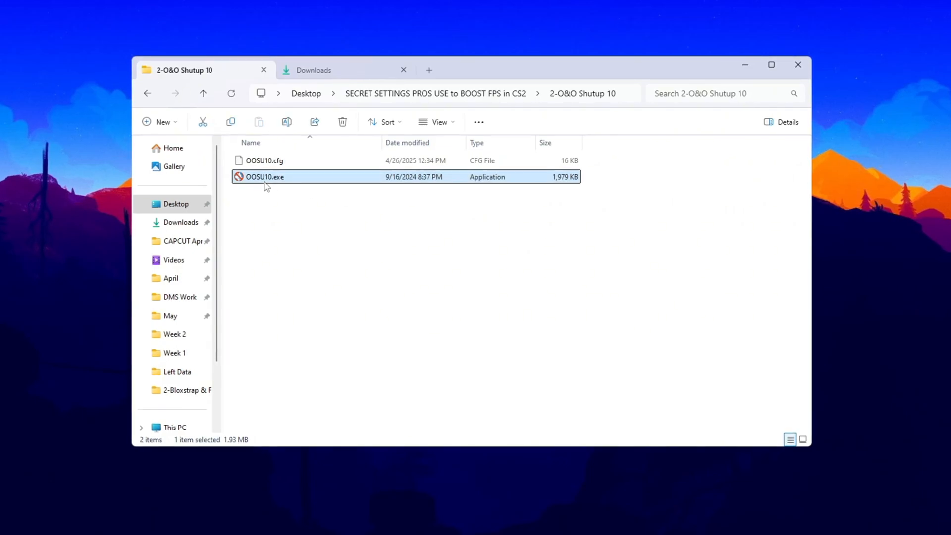
{"action": "mouse_move", "coordinate": [314, 217]}
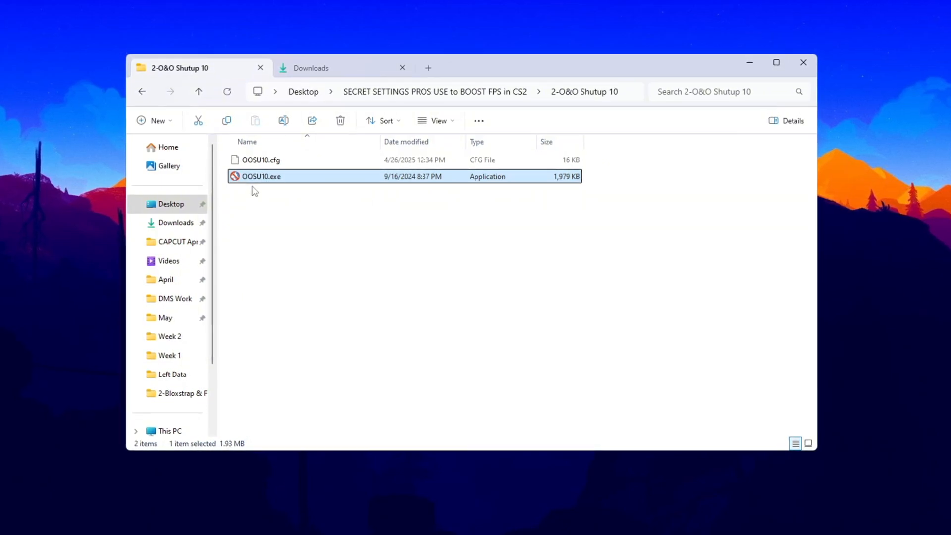
{"action": "double_click", "coordinate": [260, 177]}
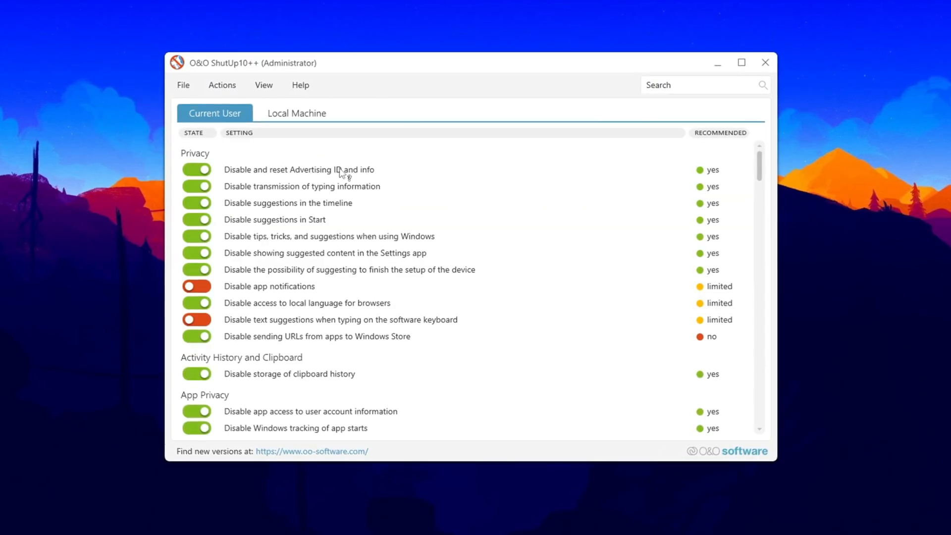
Step: Review the Current User privacy settings list and bring up the Actions menu
{"action": "scroll", "scroll_direction": "down", "scroll_amount": 3}
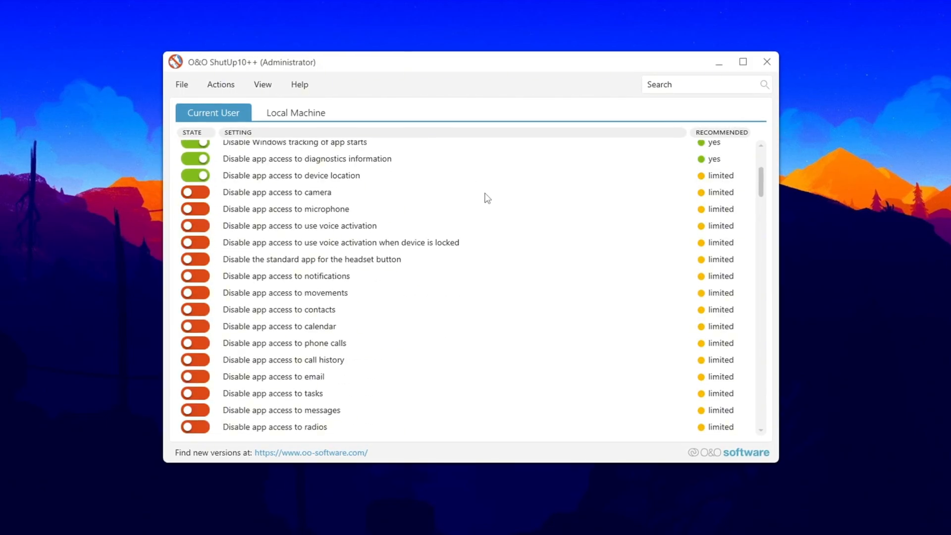
{"action": "scroll", "scroll_direction": "down", "scroll_amount": 3}
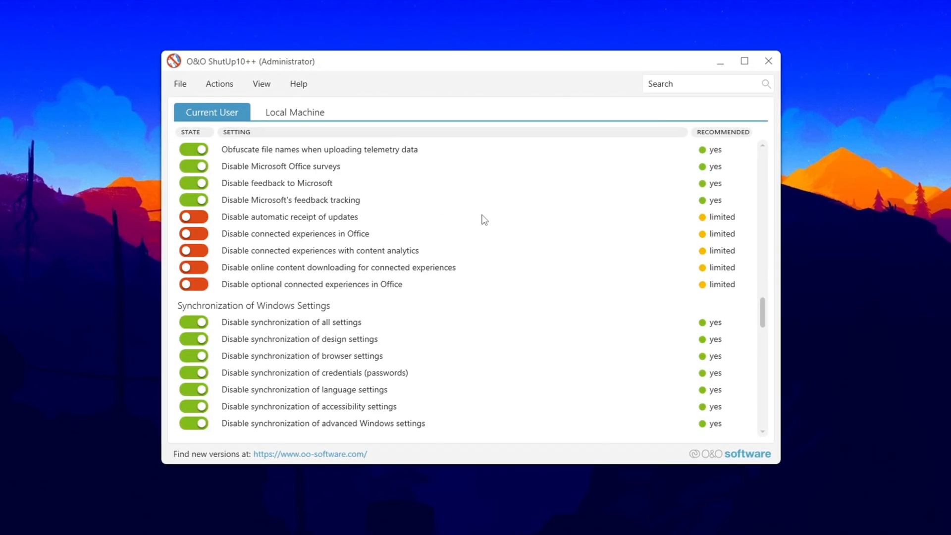
{"action": "scroll", "scroll_direction": "down", "scroll_amount": 3}
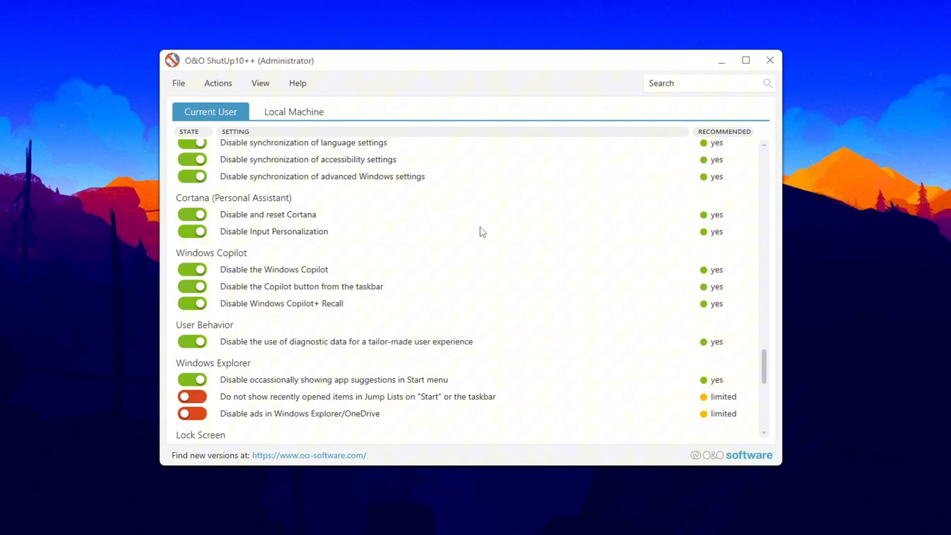
{"action": "scroll", "scroll_direction": "down", "scroll_amount": 3}
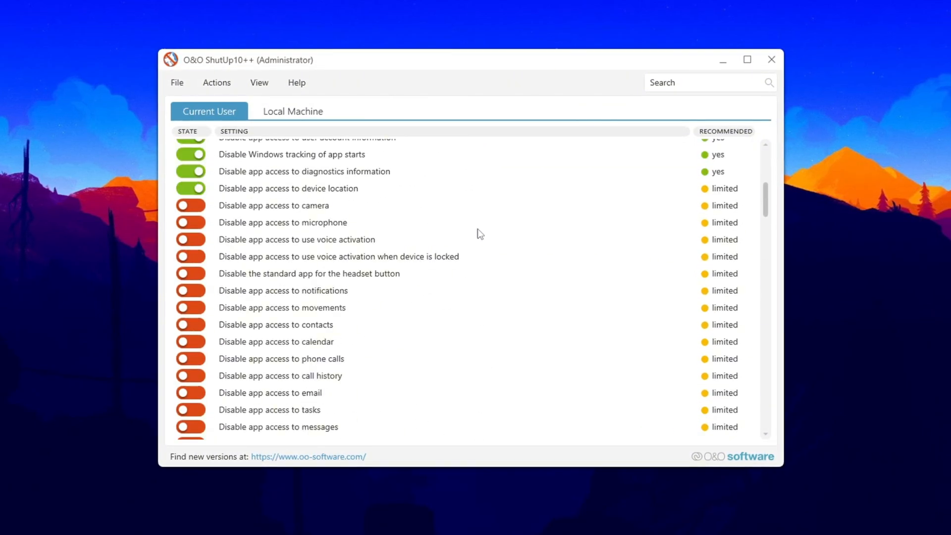
{"action": "scroll", "scroll_direction": "up", "scroll_amount": 3}
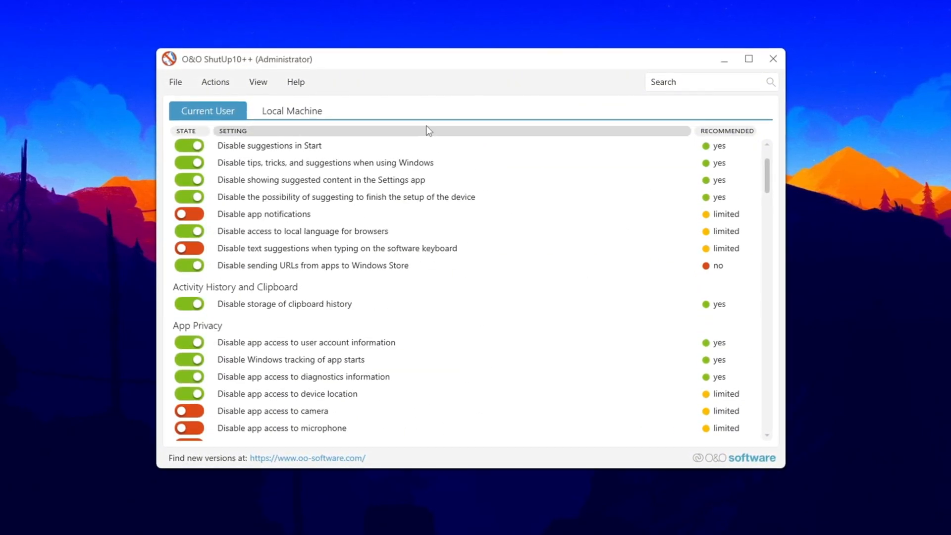
{"action": "left_click", "coordinate": [214, 81]}
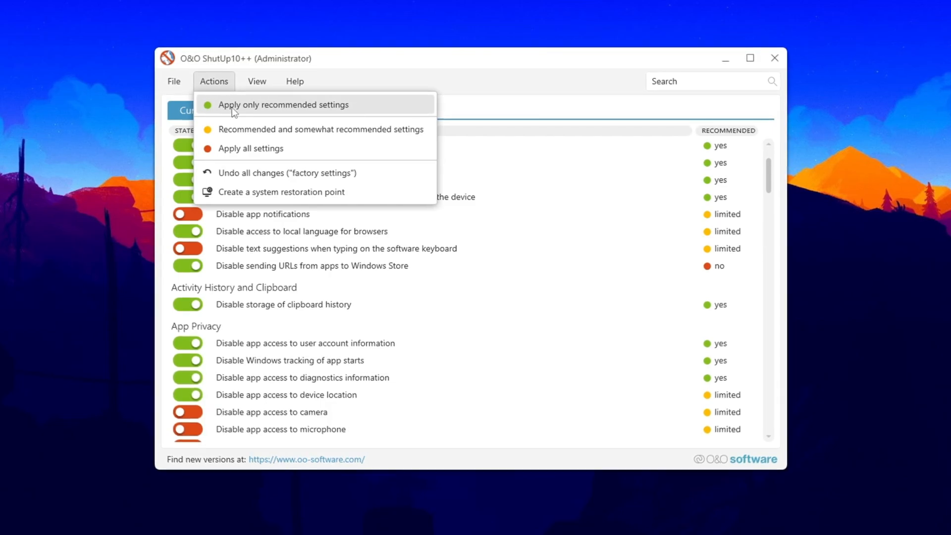
Step: Apply only recommended privacy settings, answer the restore point prompt, and close O&O ShutUp10++
{"action": "left_click", "coordinate": [283, 104]}
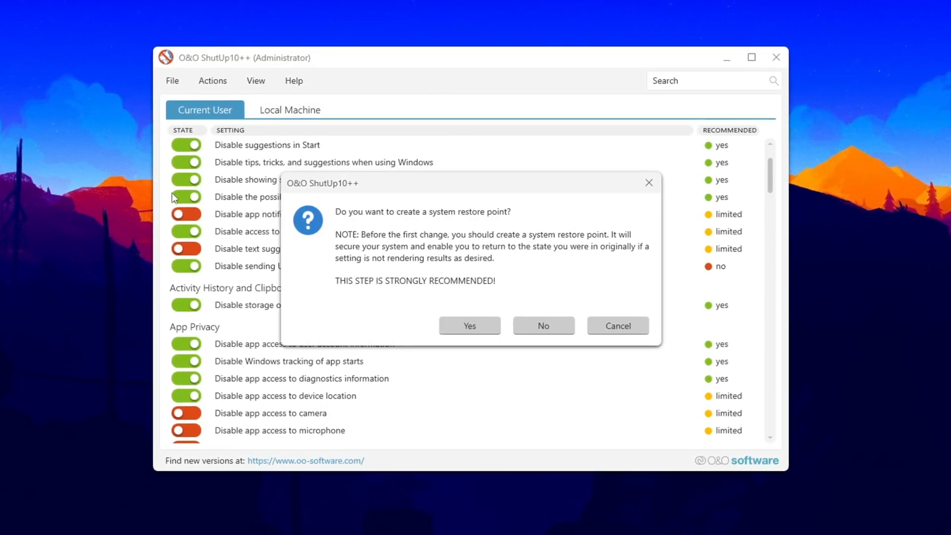
{"action": "mouse_move", "coordinate": [555, 289]}
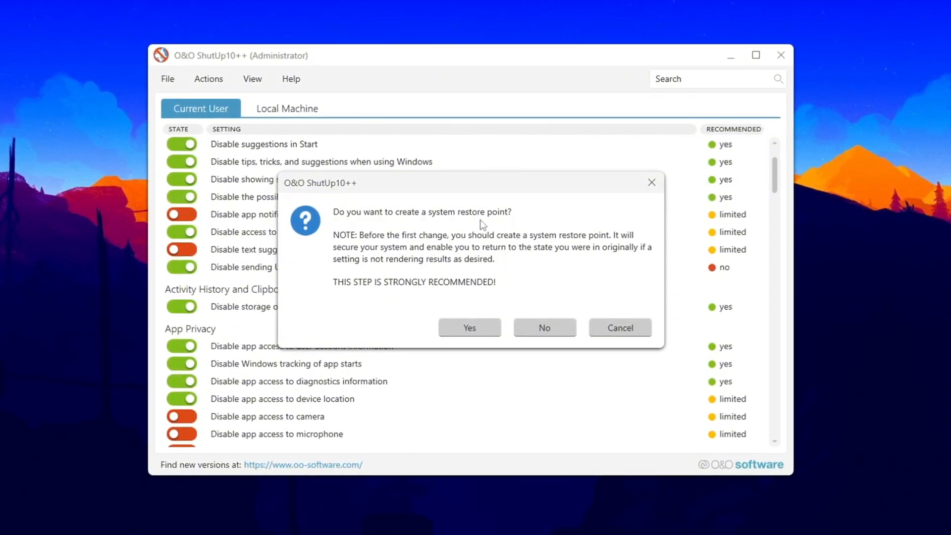
{"action": "left_click", "coordinate": [544, 328]}
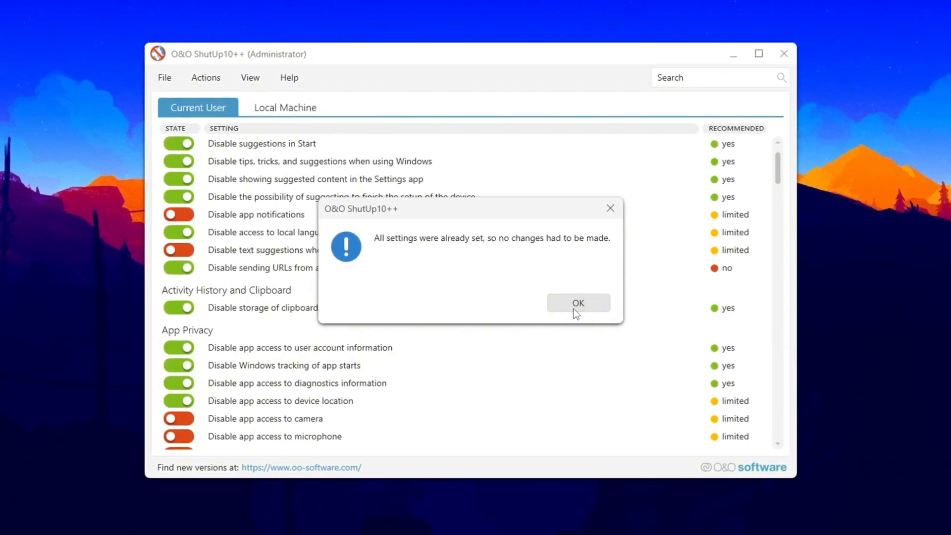
{"action": "left_click", "coordinate": [578, 303]}
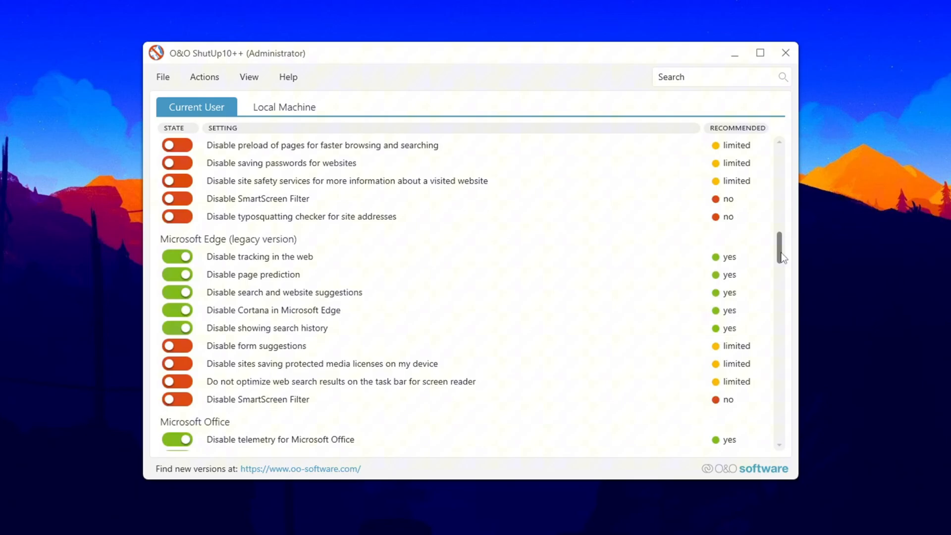
{"action": "scroll", "scroll_direction": "down", "scroll_amount": 3}
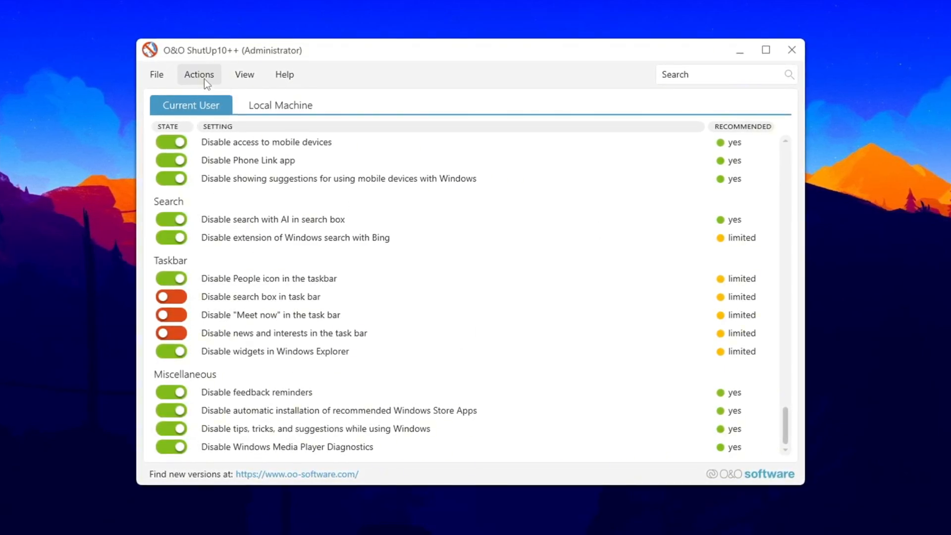
{"action": "left_click", "coordinate": [199, 74]}
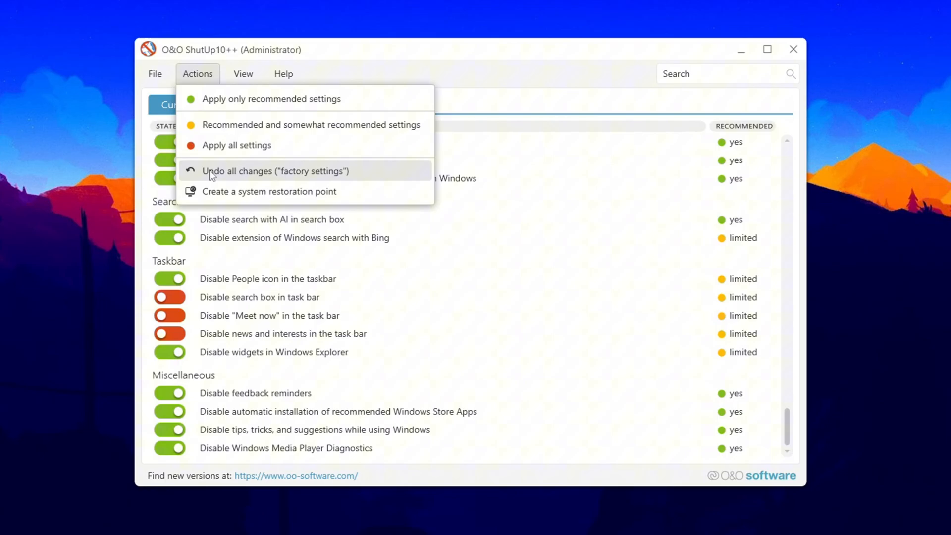
{"action": "mouse_move", "coordinate": [293, 180]}
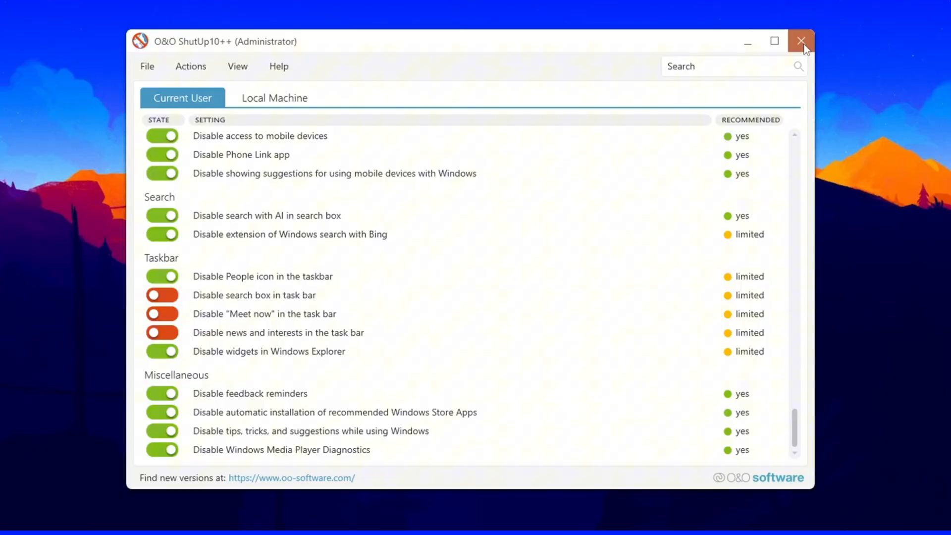
{"action": "left_click", "coordinate": [802, 42]}
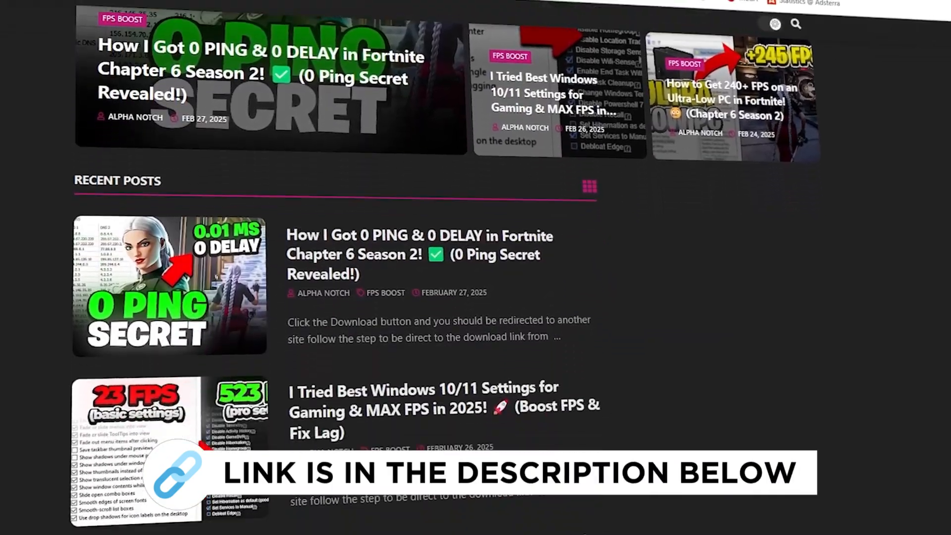
Step: Open the 3-ISLC folder and launch Intelligent standby list cleaner ISLC.exe
{"action": "scroll", "scroll_direction": "down", "scroll_amount": 3}
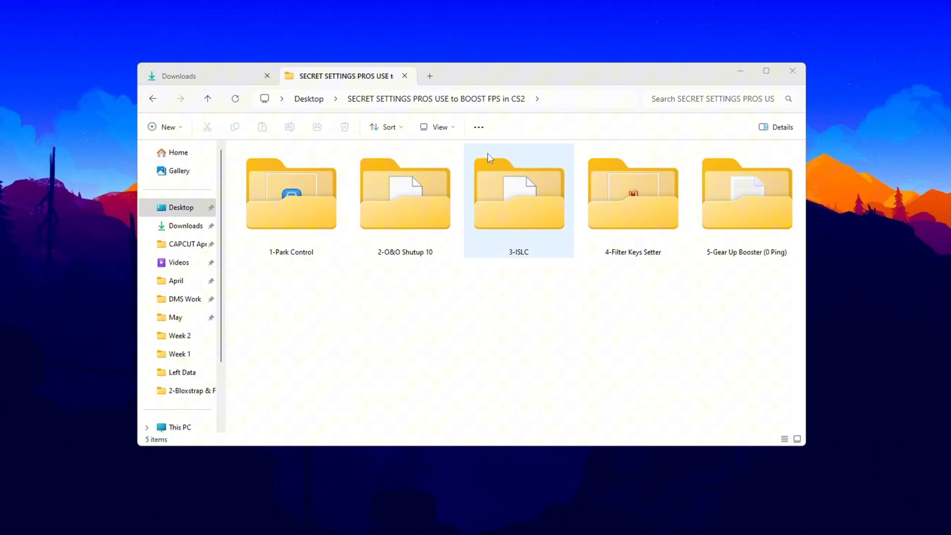
{"action": "left_click", "coordinate": [519, 195]}
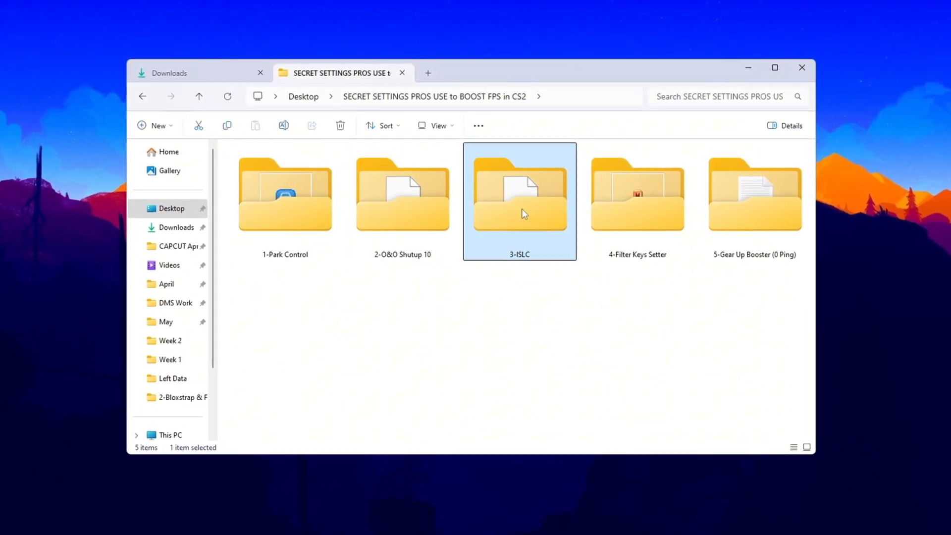
{"action": "double_click", "coordinate": [518, 194]}
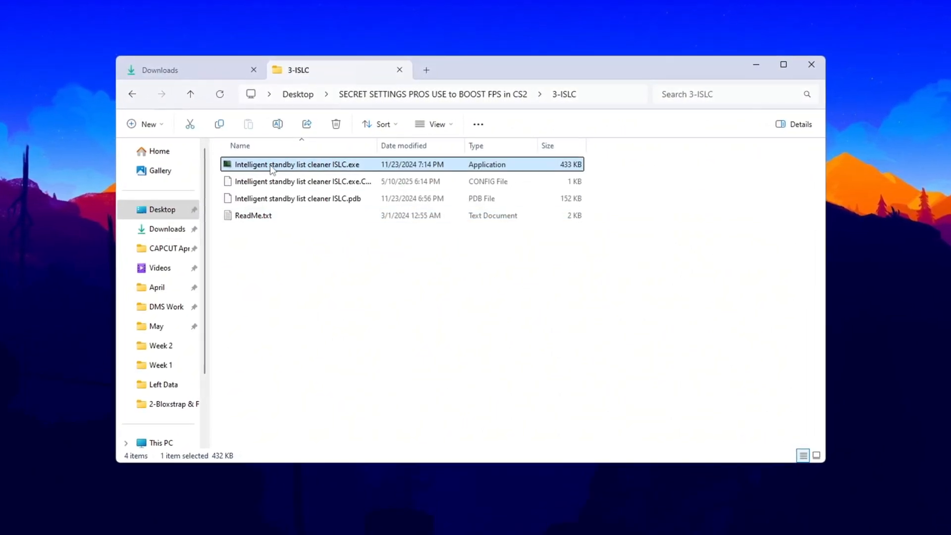
{"action": "double_click", "coordinate": [296, 164]}
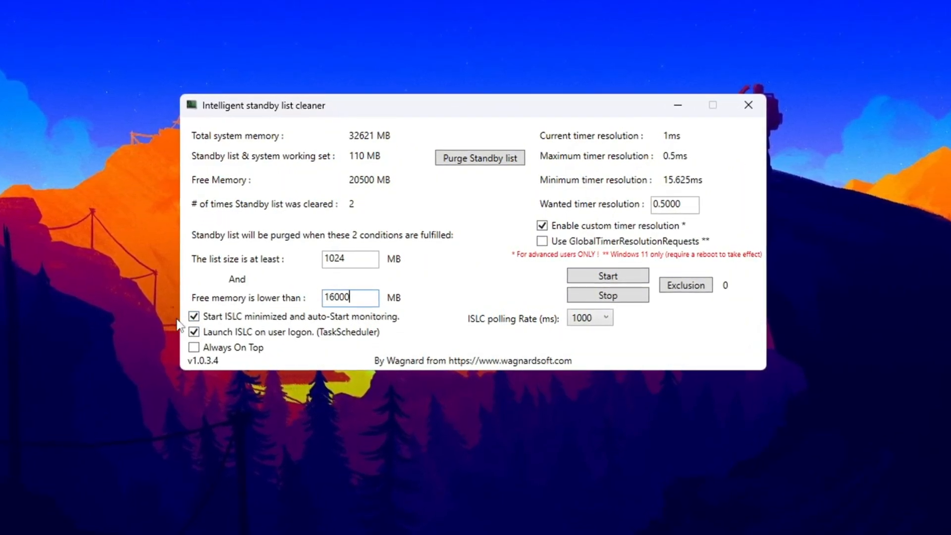
Step: Enable ISLC launch at logon, start monitoring at 1024 MB / 16000 MB thresholds, and purge the standby list
{"action": "left_click", "coordinate": [193, 330]}
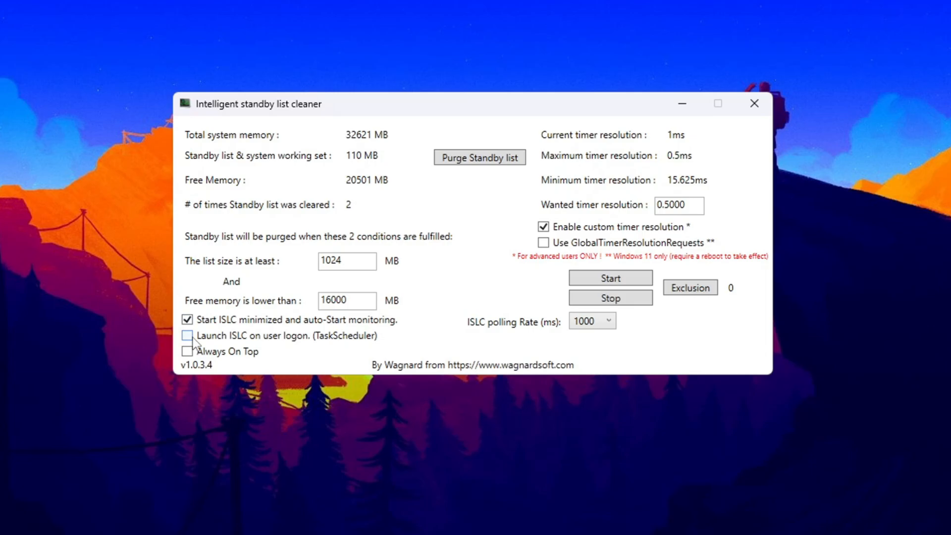
{"action": "left_click", "coordinate": [187, 336]}
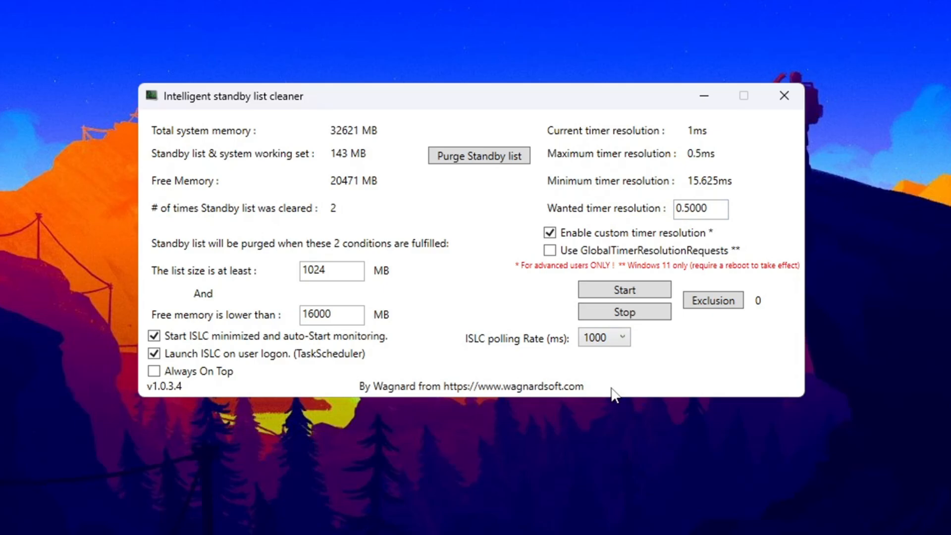
{"action": "left_click", "coordinate": [628, 338]}
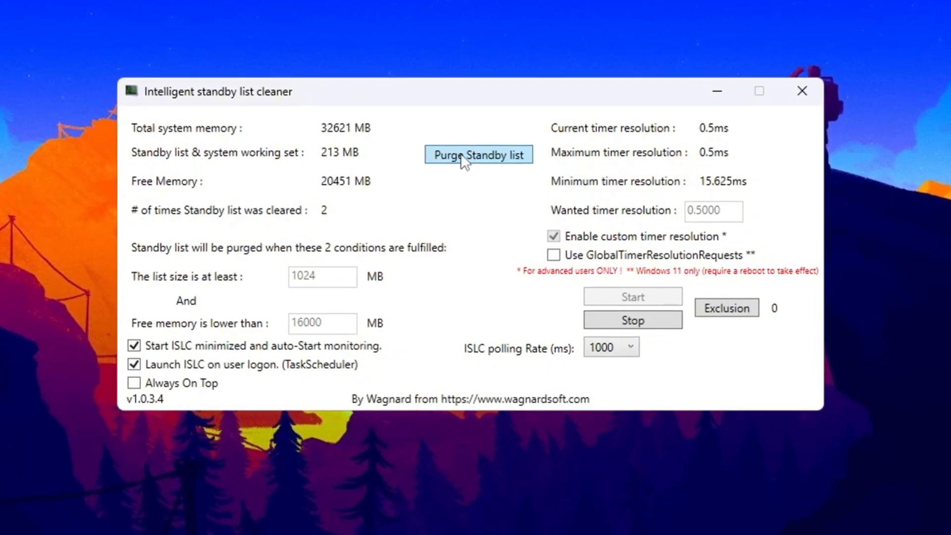
{"action": "left_click", "coordinate": [478, 154]}
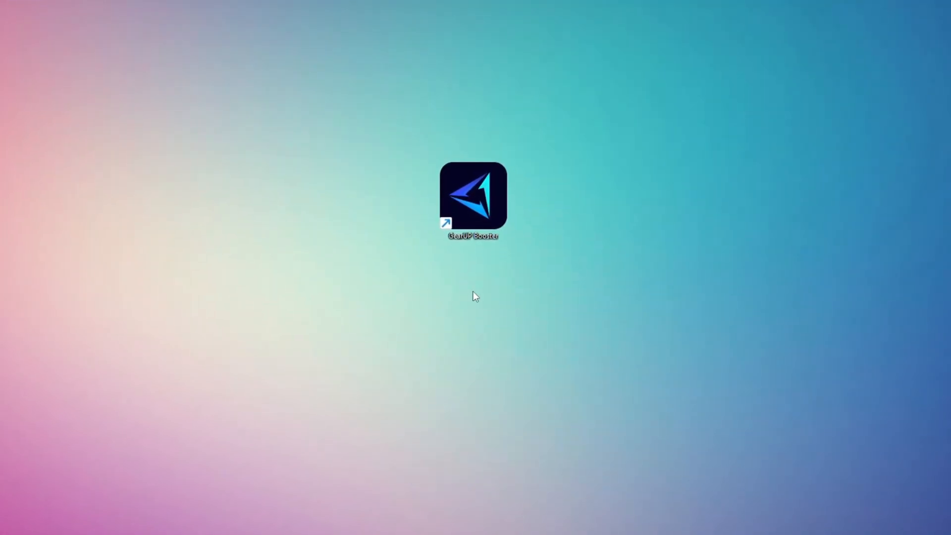
Step: Launch GearUP Booster from its desktop shortcut to its home screen
{"action": "double_click", "coordinate": [473, 194]}
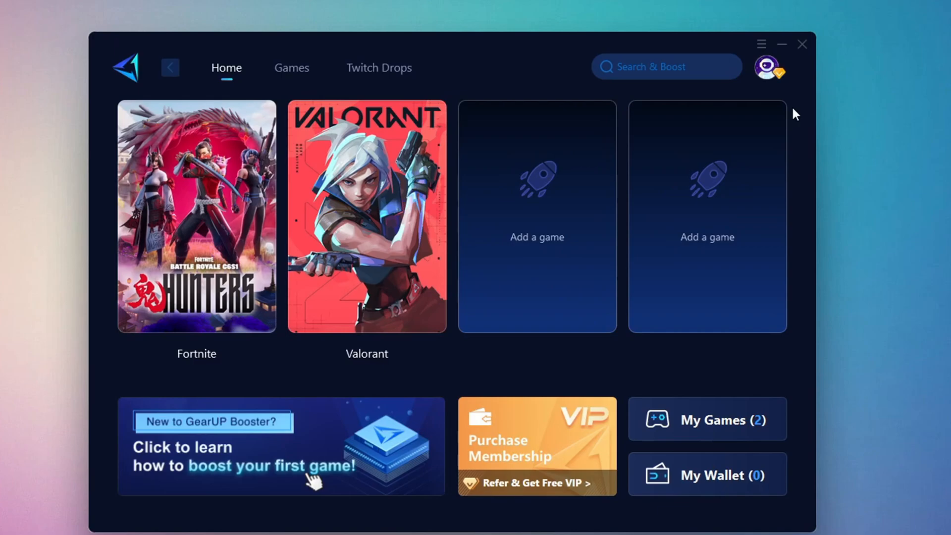
{"action": "left_click", "coordinate": [768, 67]}
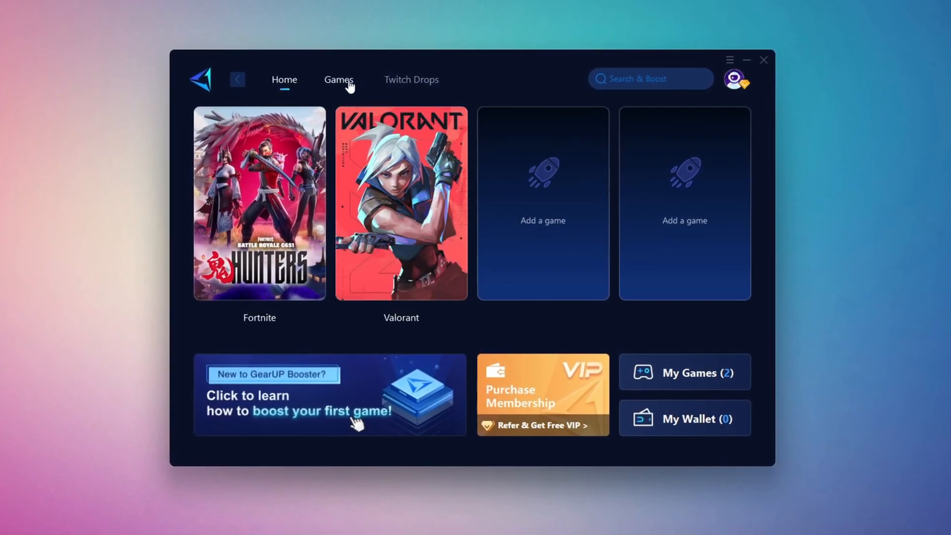
{"action": "left_click", "coordinate": [335, 80]}
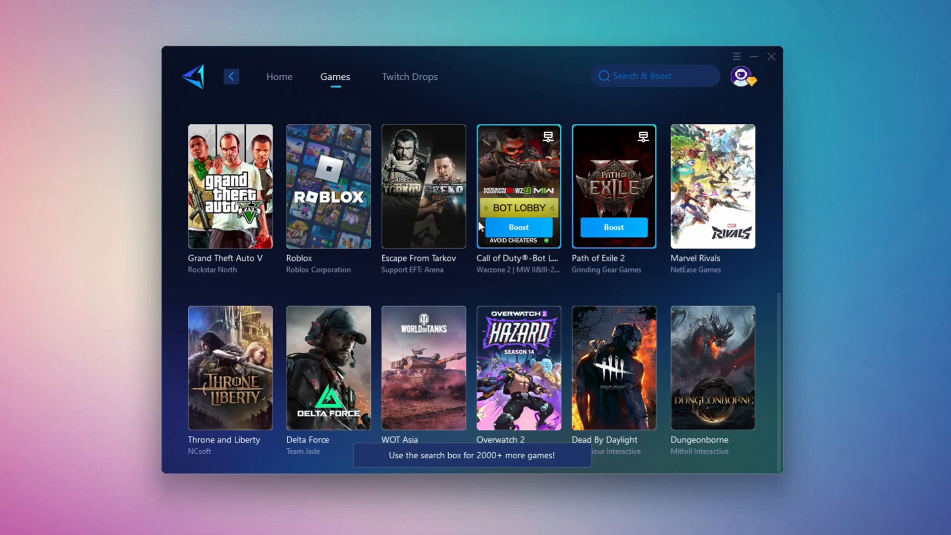
{"action": "mouse_move", "coordinate": [449, 315]}
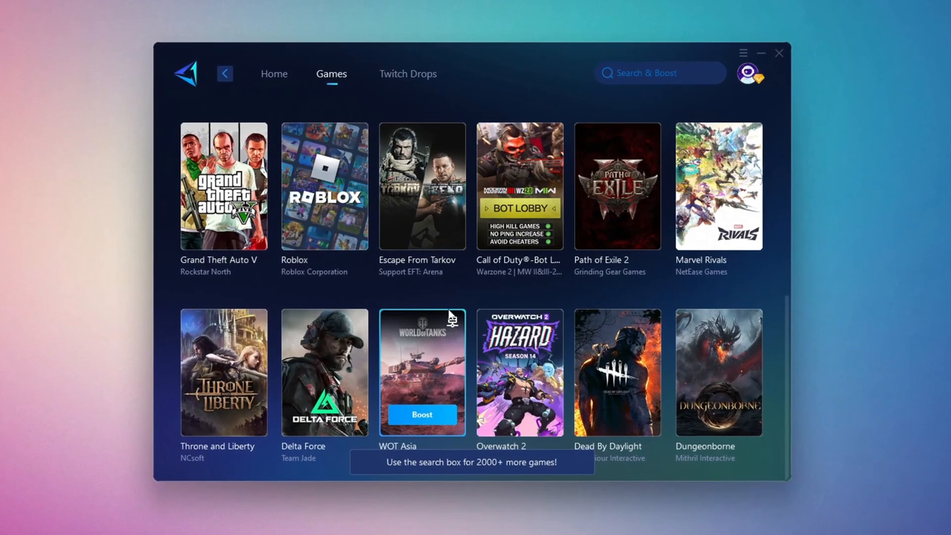
{"action": "left_click", "coordinate": [269, 73]}
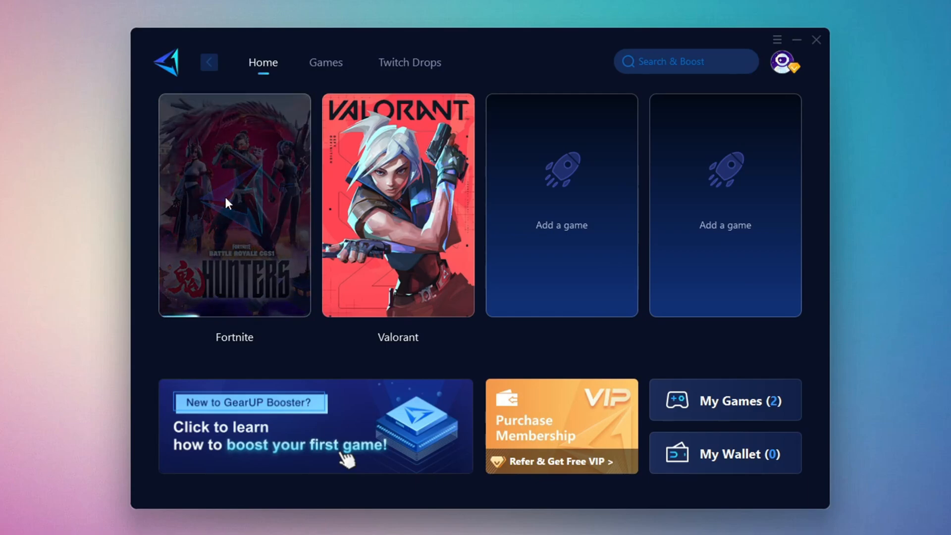
Step: Boost Fortnite via the Middle East region on the Auto node
{"action": "left_click", "coordinate": [233, 203]}
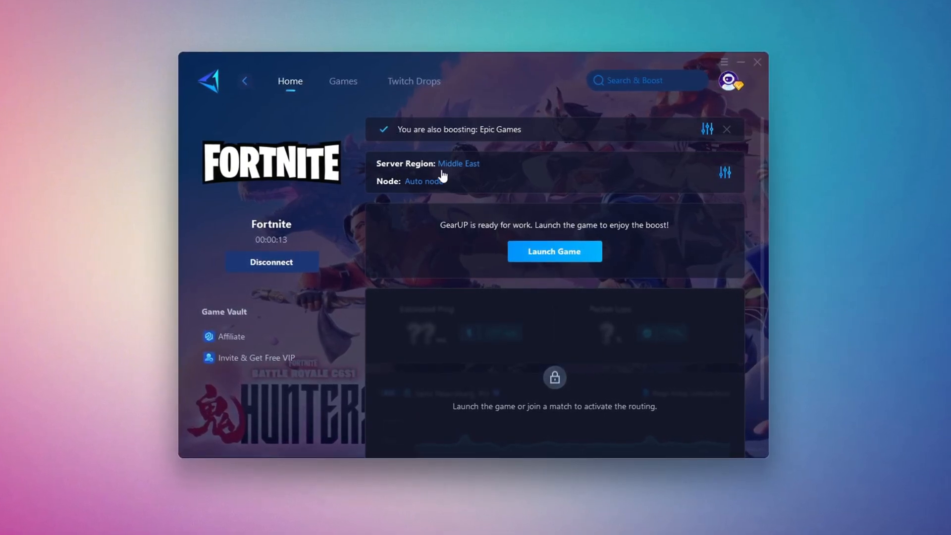
{"action": "left_click", "coordinate": [458, 163]}
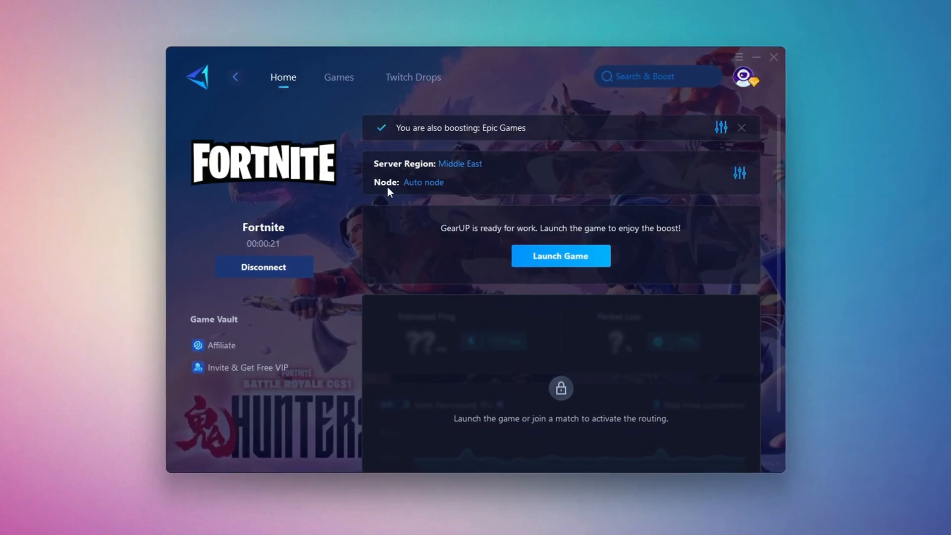
{"action": "left_click", "coordinate": [423, 182]}
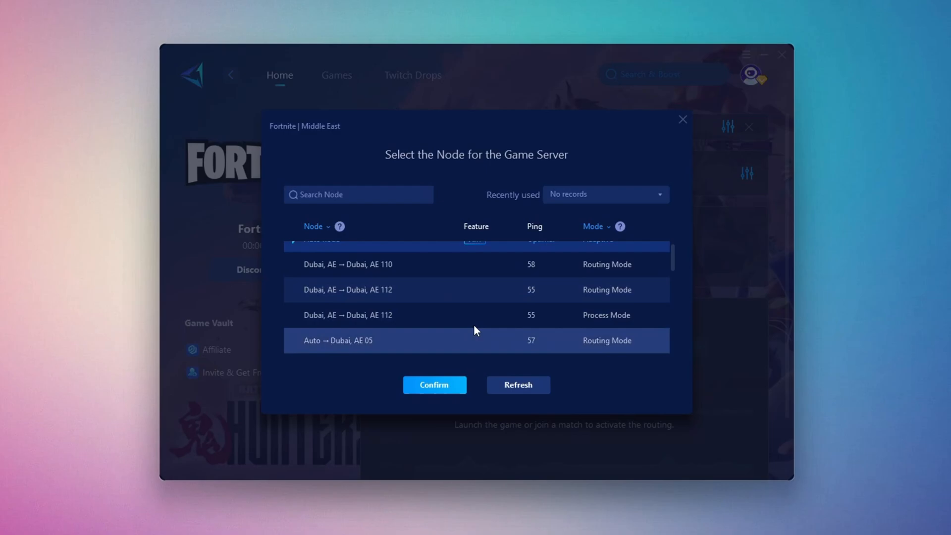
{"action": "scroll", "scroll_direction": "up", "scroll_amount": 3}
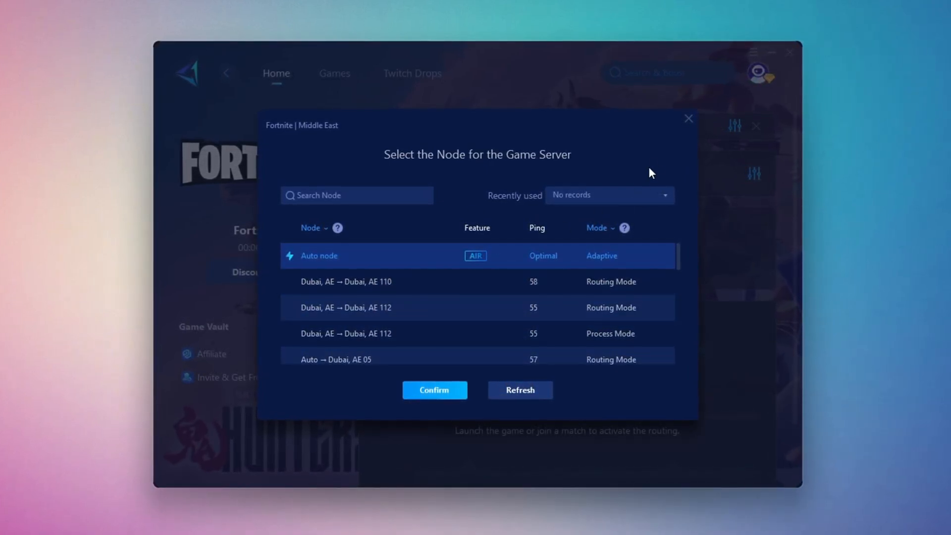
{"action": "left_click", "coordinate": [434, 391]}
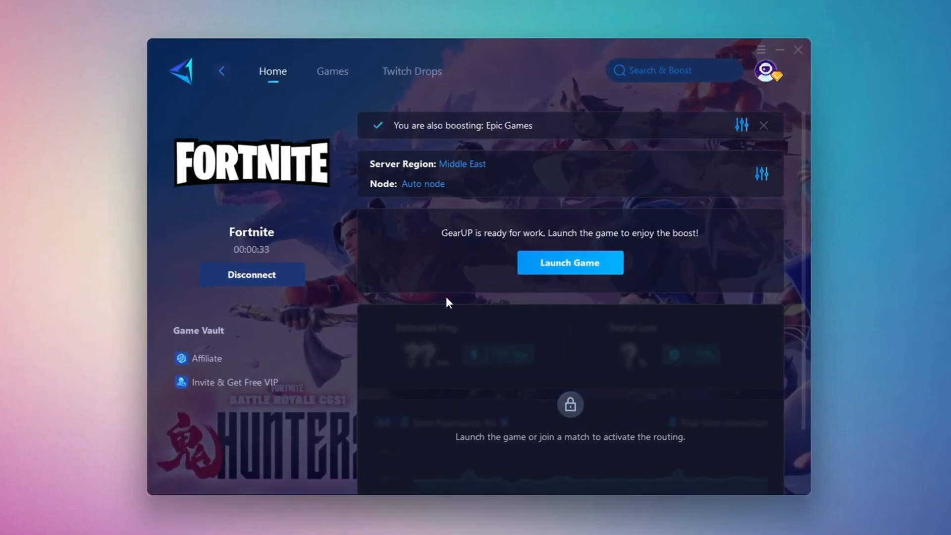
Step: Close GearUP Booster, minimizing it to the taskbar, back to the tools folder
{"action": "left_click", "coordinate": [802, 50]}
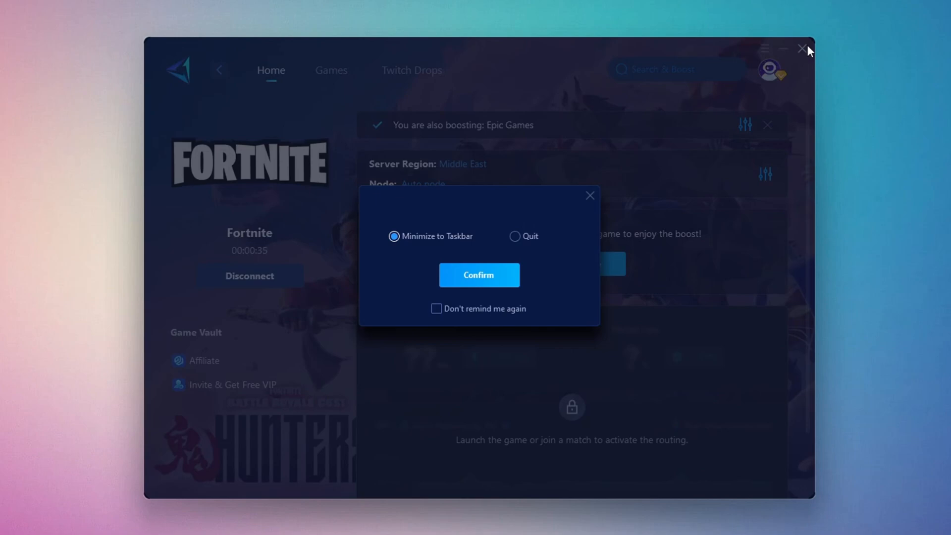
{"action": "left_click", "coordinate": [479, 275]}
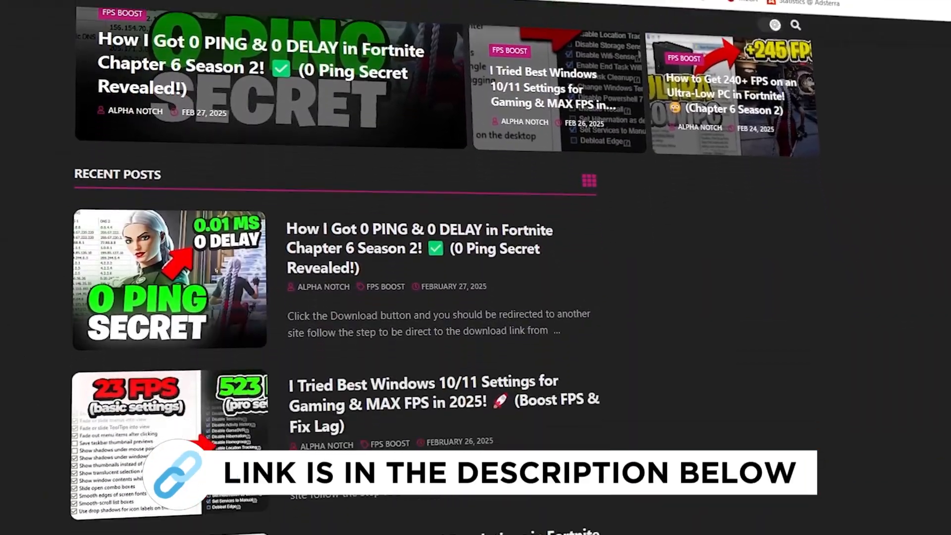
{"action": "scroll", "scroll_direction": "down", "scroll_amount": 3}
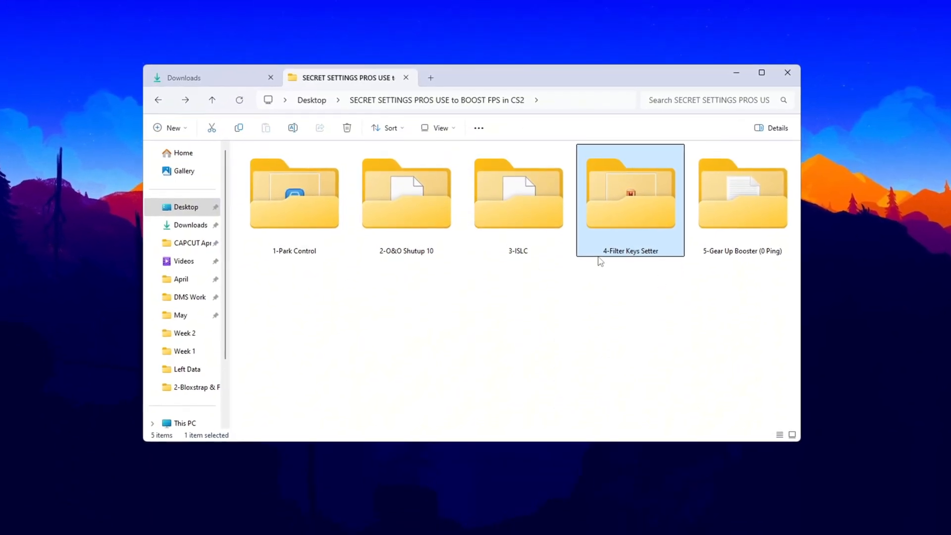
Step: Launch FilterKeysSetter.exe from the 4-Filter Keys Setter folder
{"action": "double_click", "coordinate": [630, 194]}
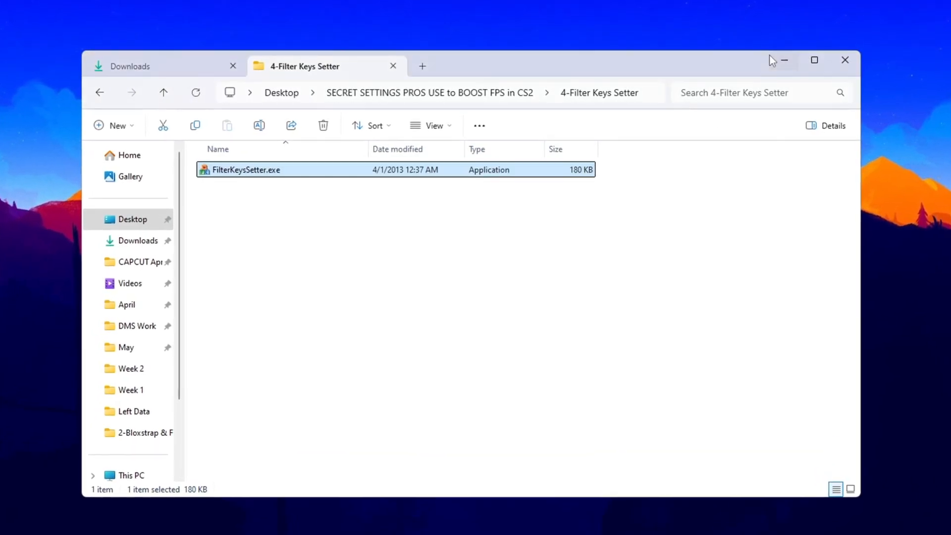
{"action": "double_click", "coordinate": [246, 169]}
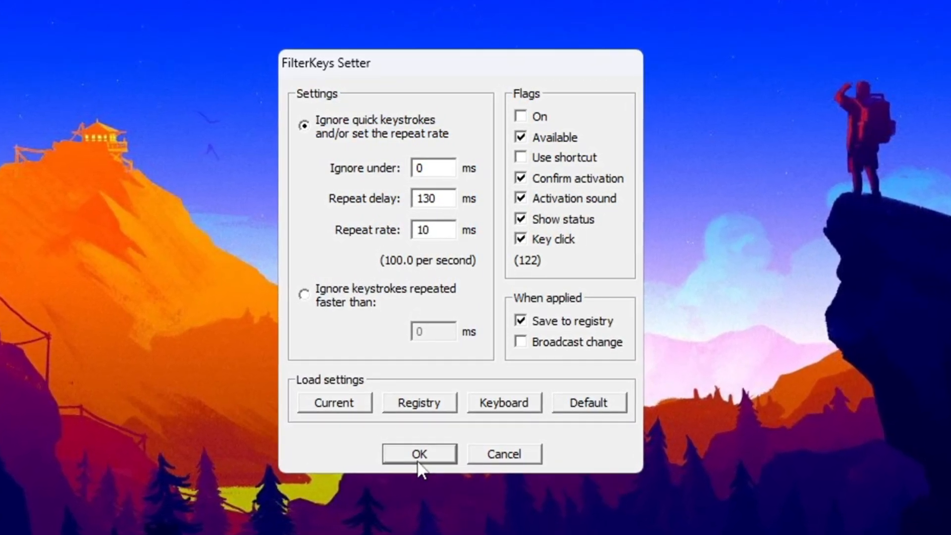
Step: Save 0 ms ignore, 130 ms repeat delay, 10 ms repeat rate to the registry
{"action": "left_click", "coordinate": [419, 454]}
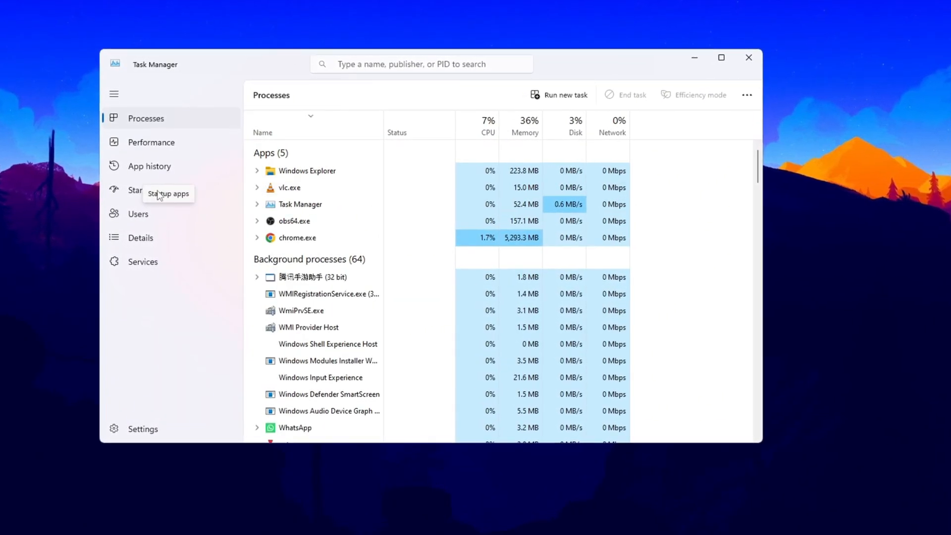
Step: List startup apps and bring up Disable for MyLiveWallpapers, RiotClientServices and vgtray
{"action": "left_click", "coordinate": [148, 190]}
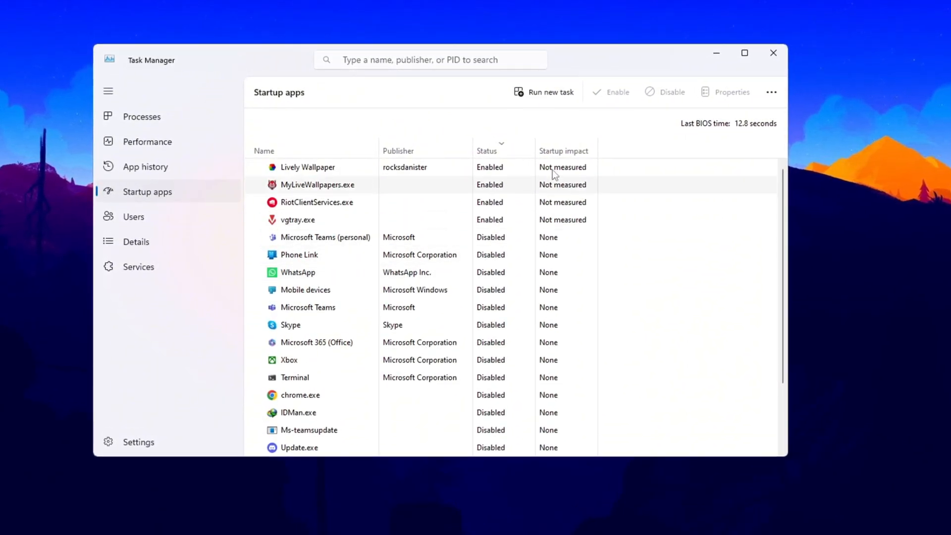
{"action": "right_click", "coordinate": [307, 166]}
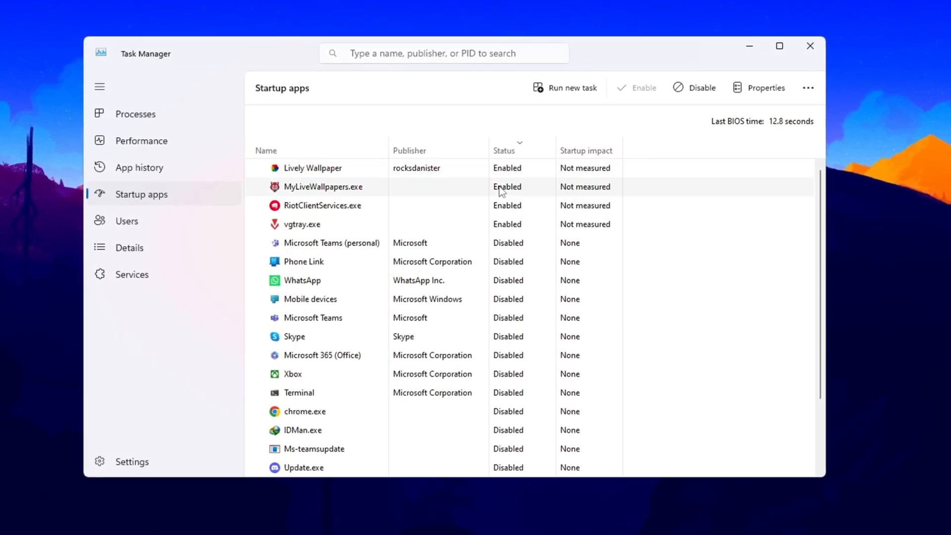
{"action": "right_click", "coordinate": [322, 205]}
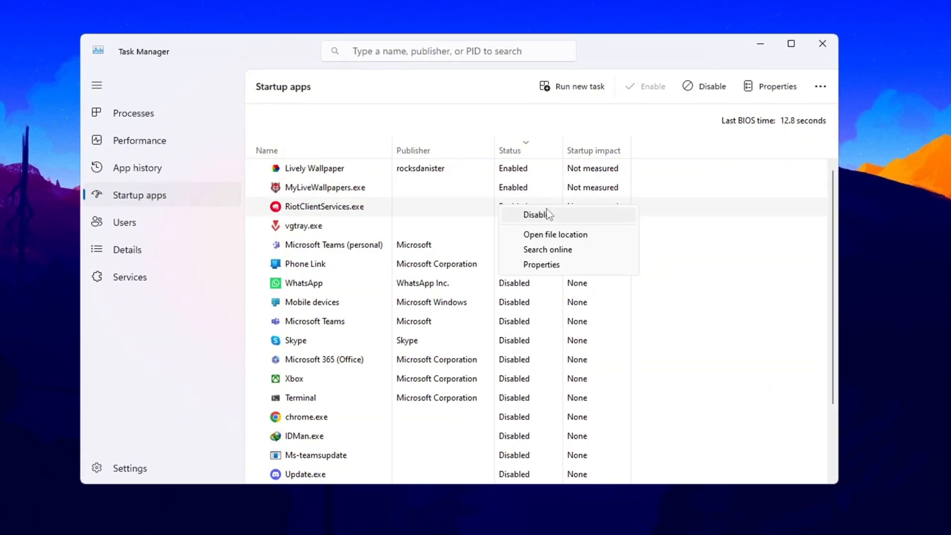
{"action": "right_click", "coordinate": [303, 227]}
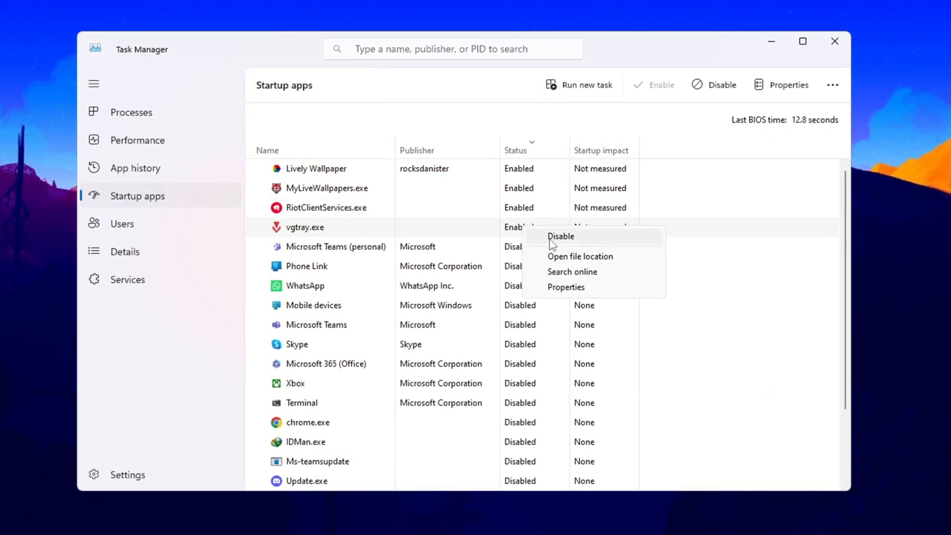